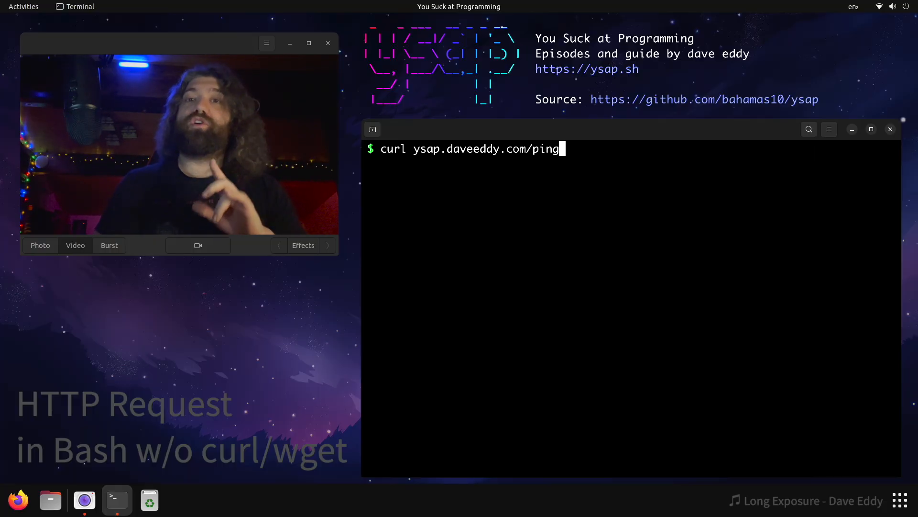
Cancel the curl command and start typing 'vim http' at the prompt
key(Return)
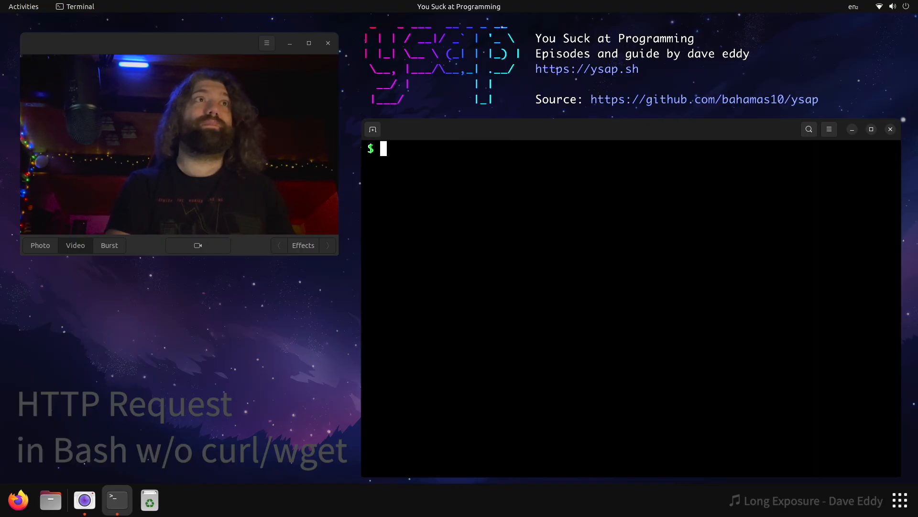
text(vim http)
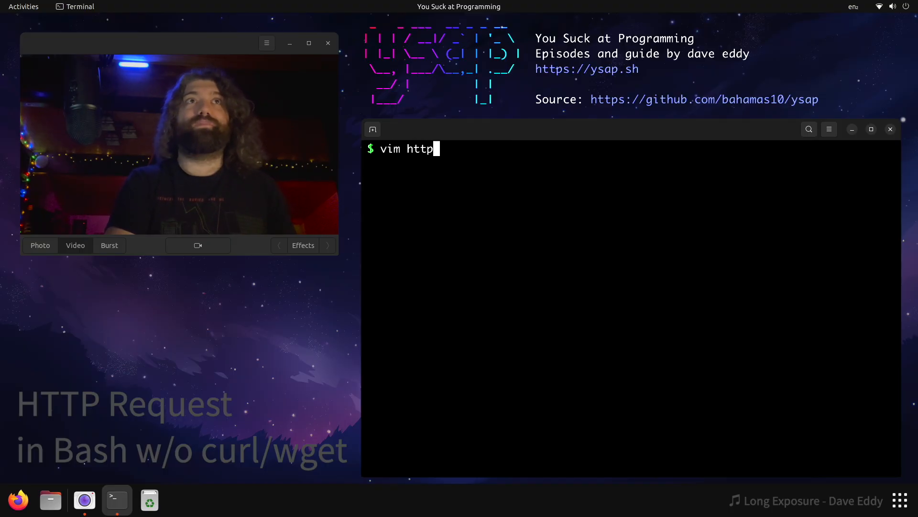
Open http-request in Vim and begin the #!/usr/bin/env bash shebang line
key(Return)
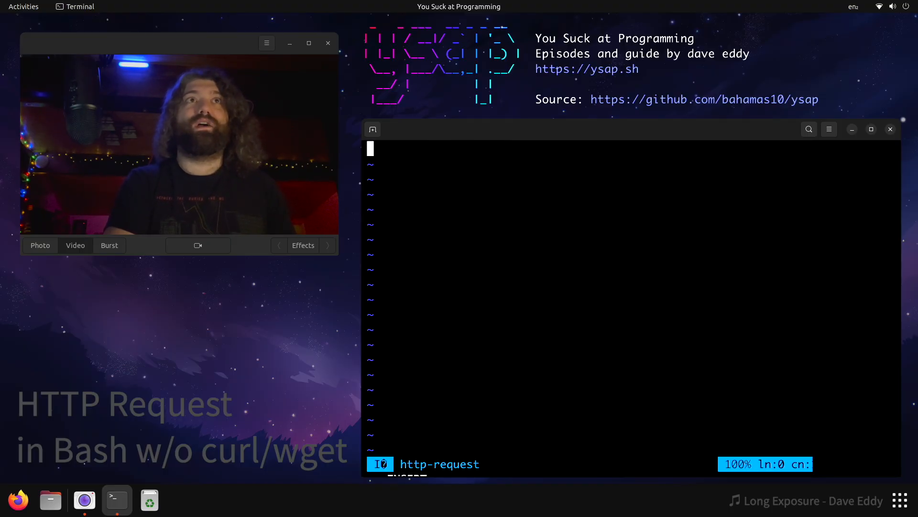
text(#!/sur/)
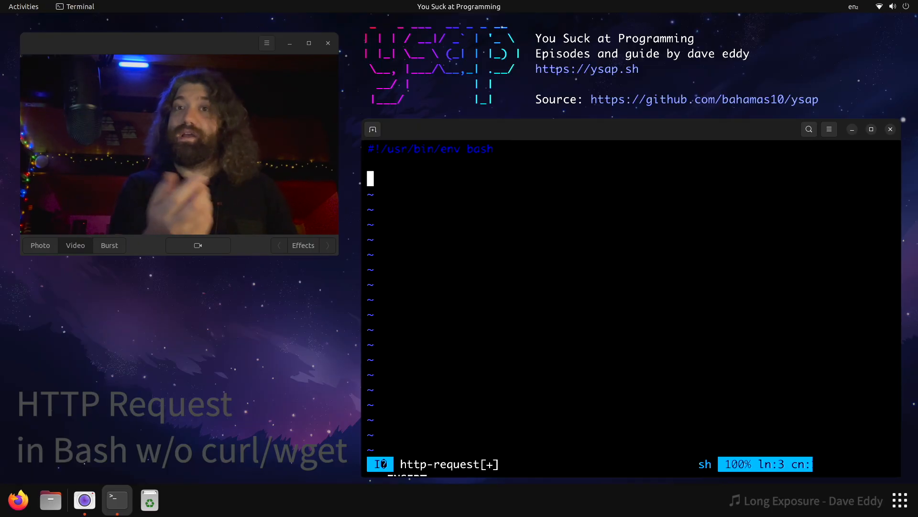
Add the line exec 3<>/dev/tcp/ysap.daveeddy.com/80 and start a new line
text(exec)
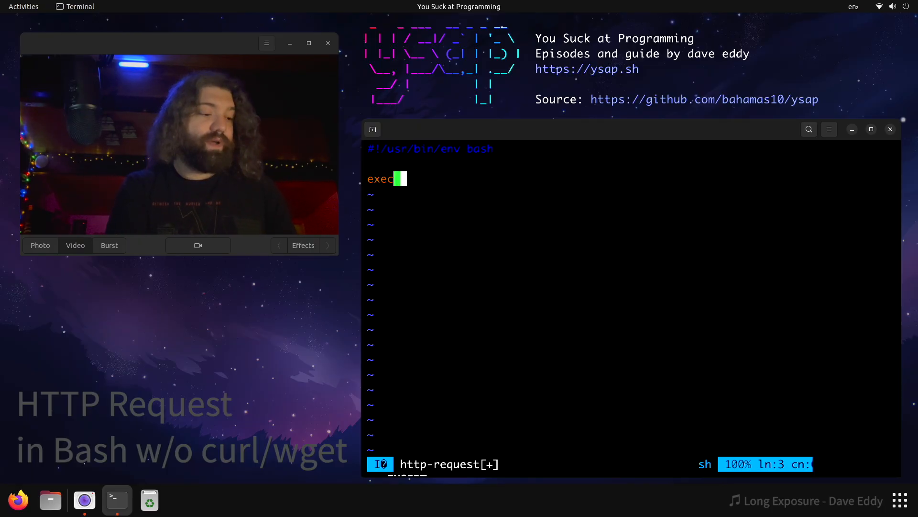
text(3)
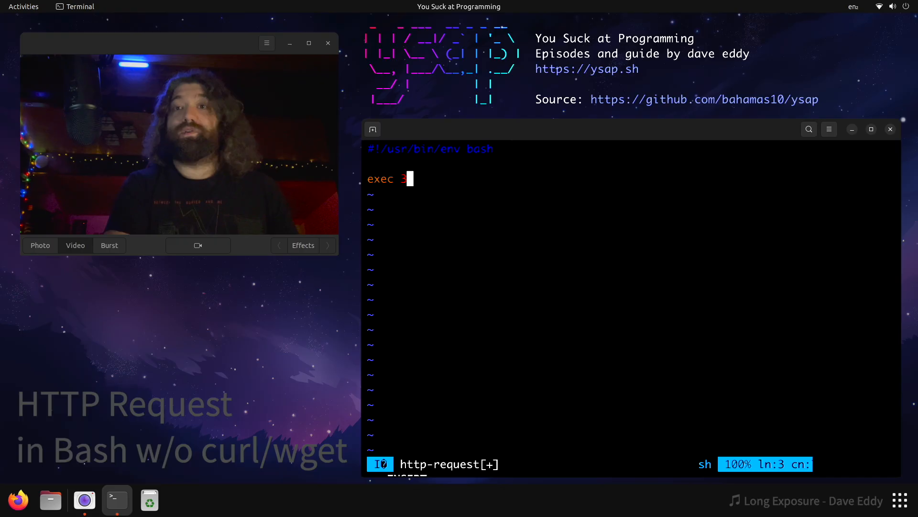
text(3<)
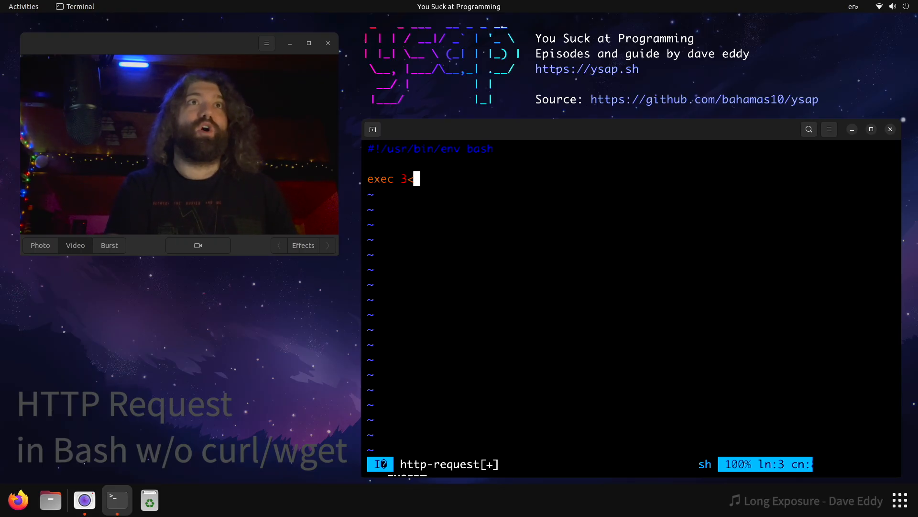
text(>/dev)
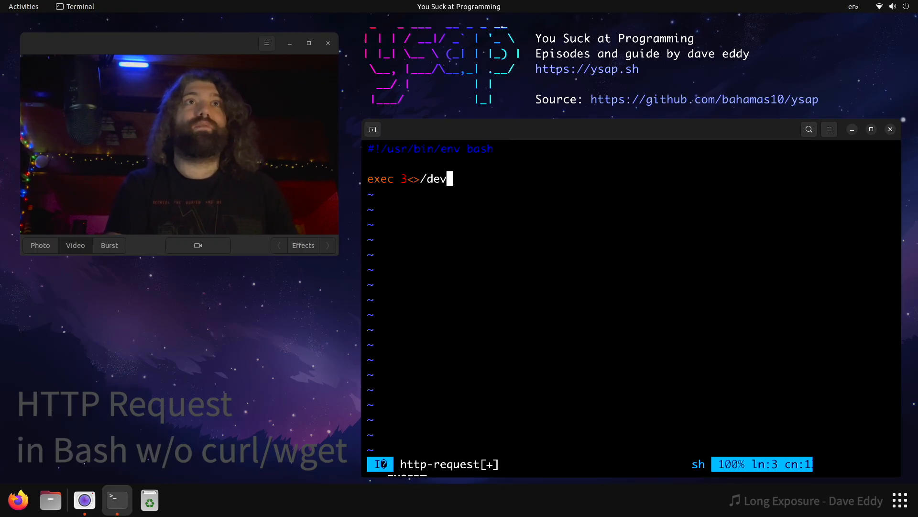
text(tcp/)
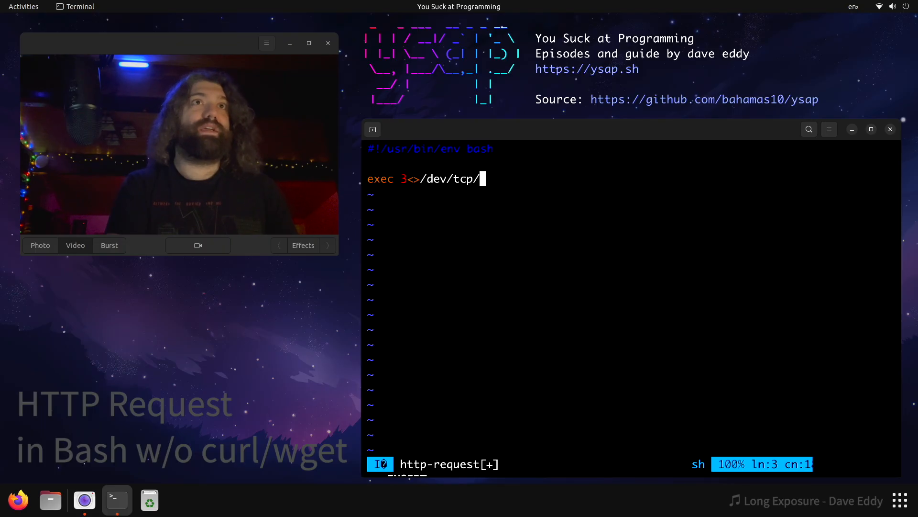
text(ysap.daveeddy.com)
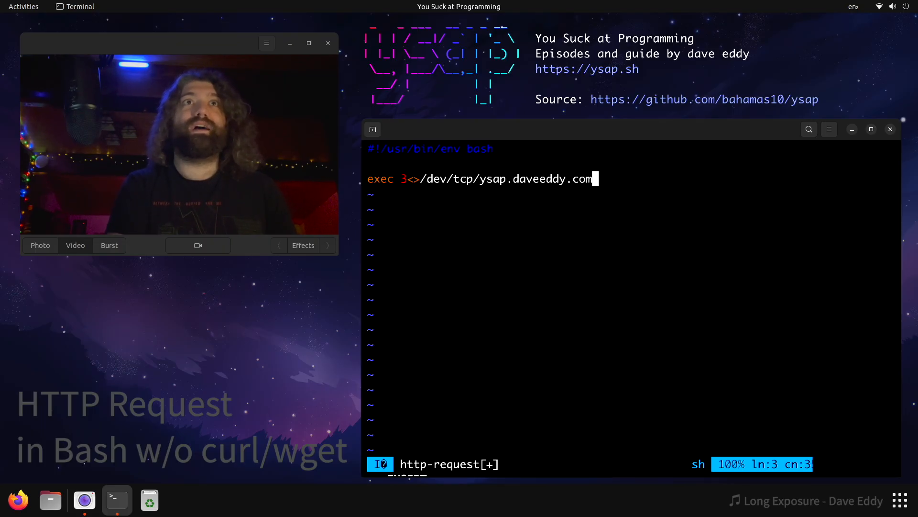
text(/80)
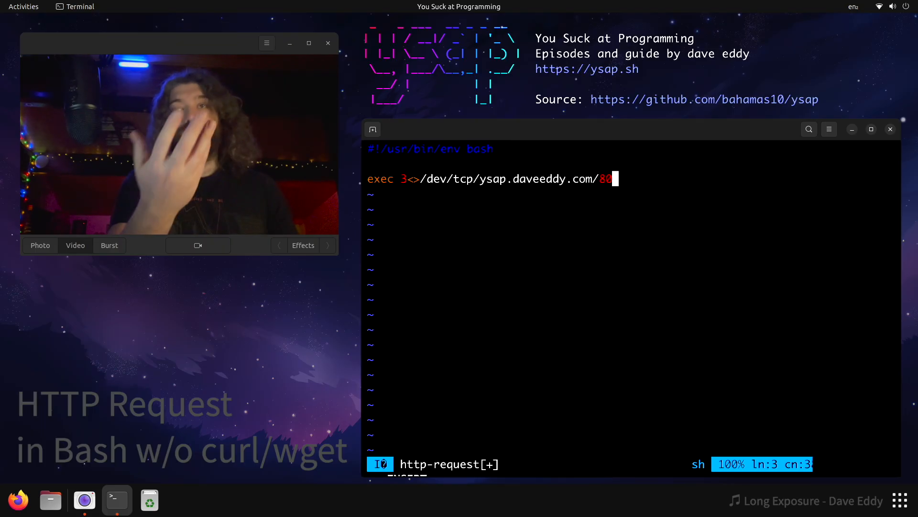
key(Return)
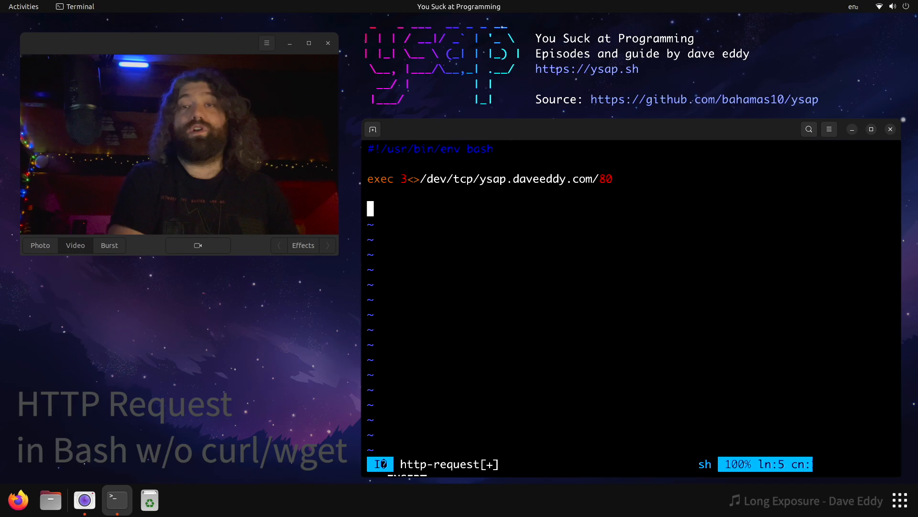
Start the lines array with 'GET /ping HTTP/1.1' as its first entry
text(lines=()
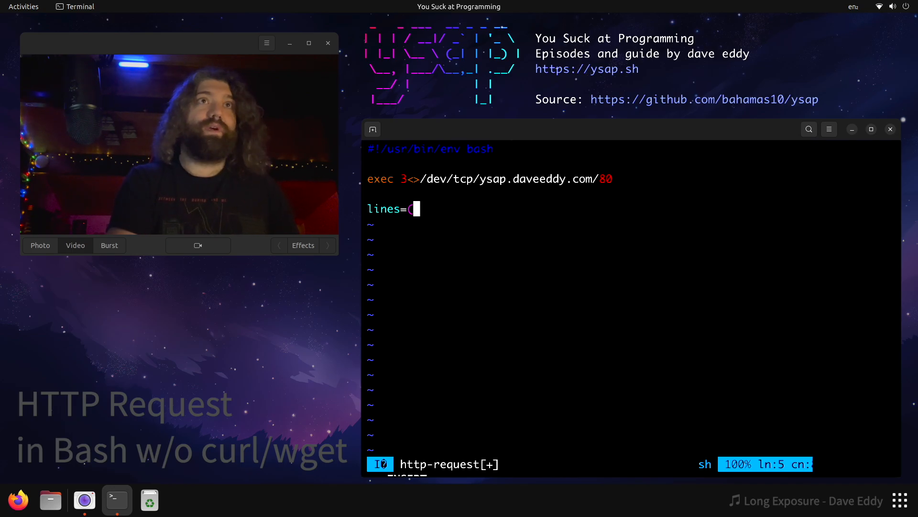
key(Return)
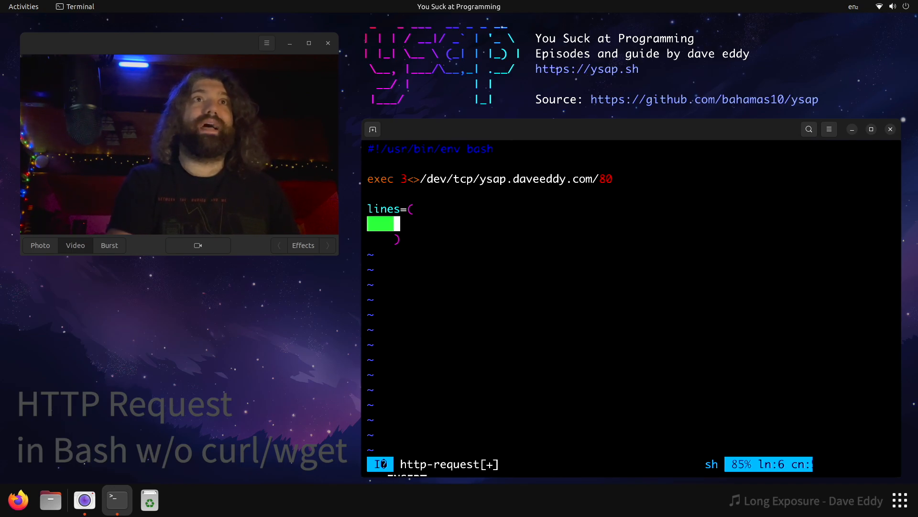
key(Escape)
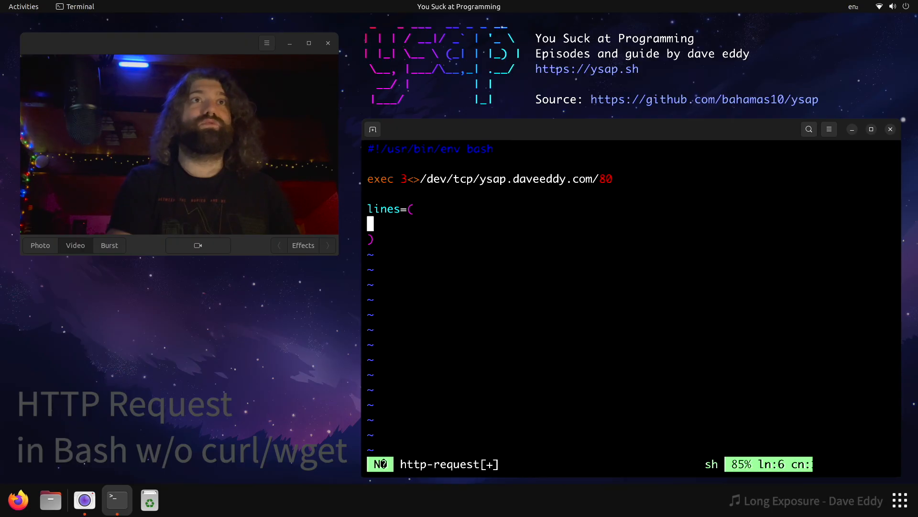
key(i)
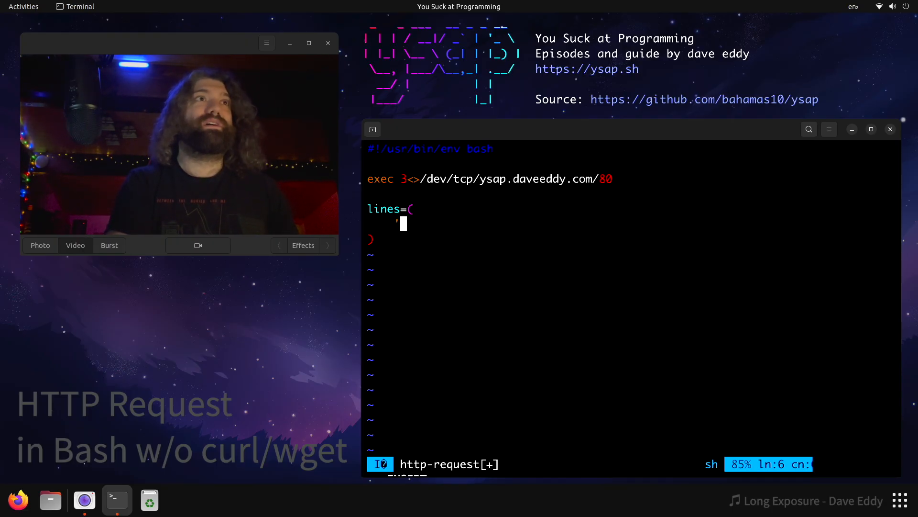
text('GET)
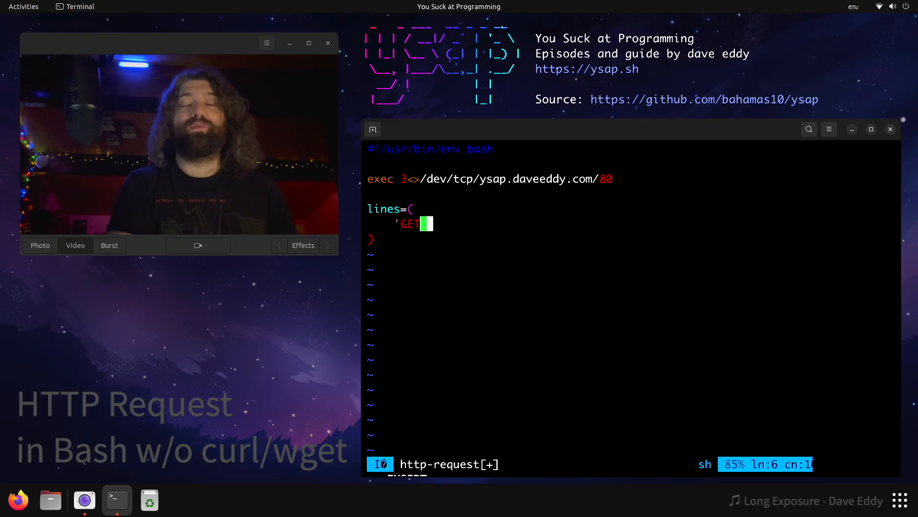
text(/)
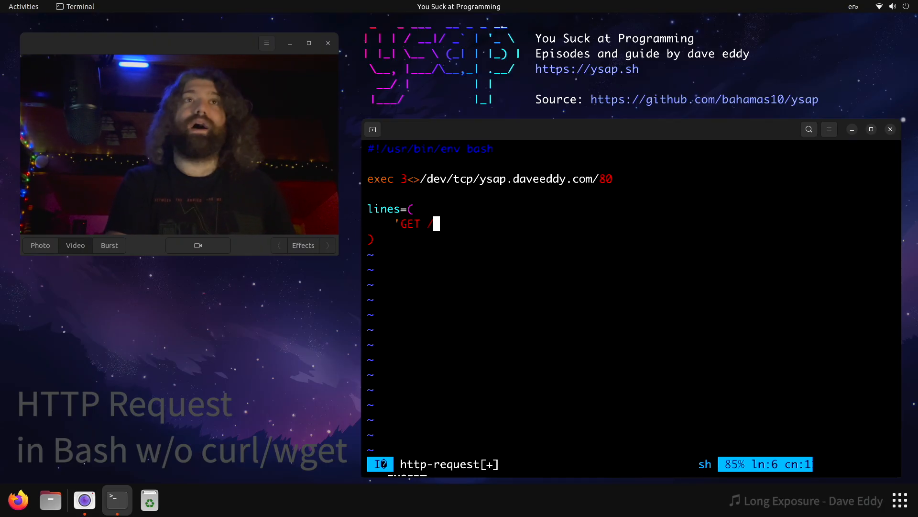
text(ping)
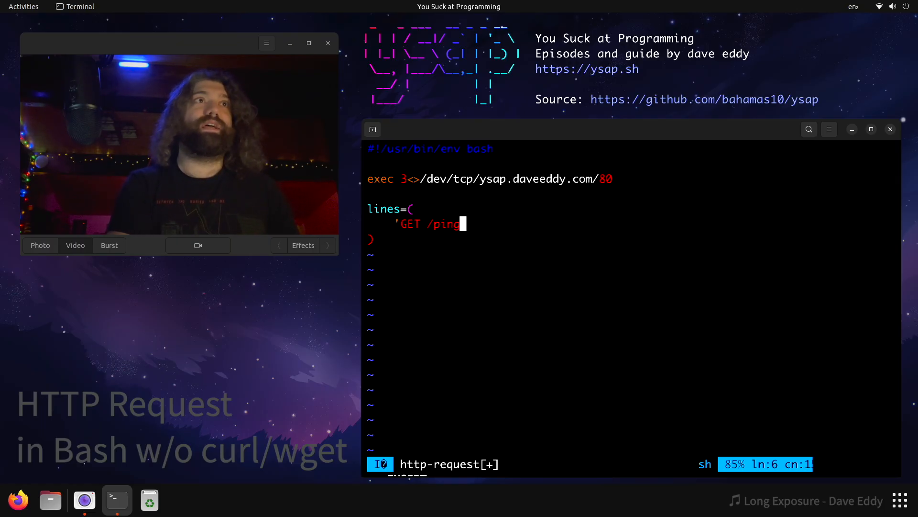
text(HTTP)
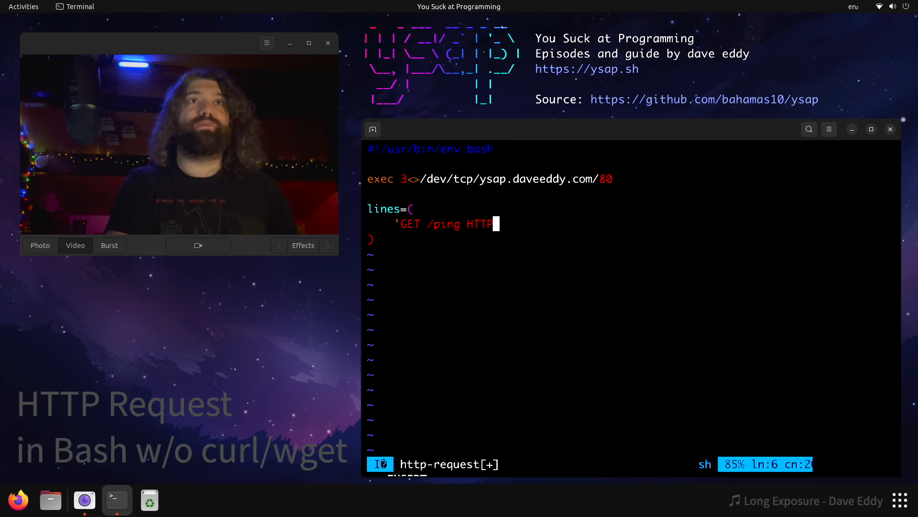
text(/1.1)
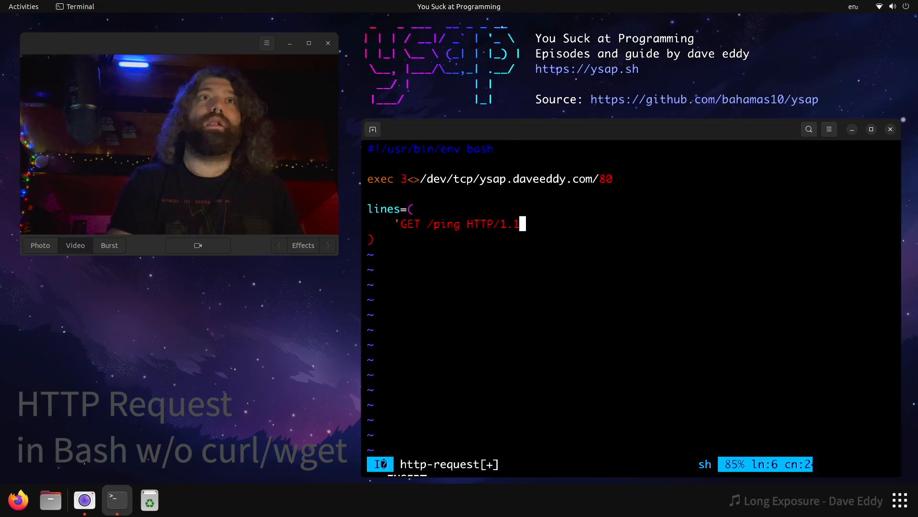
key(Return)
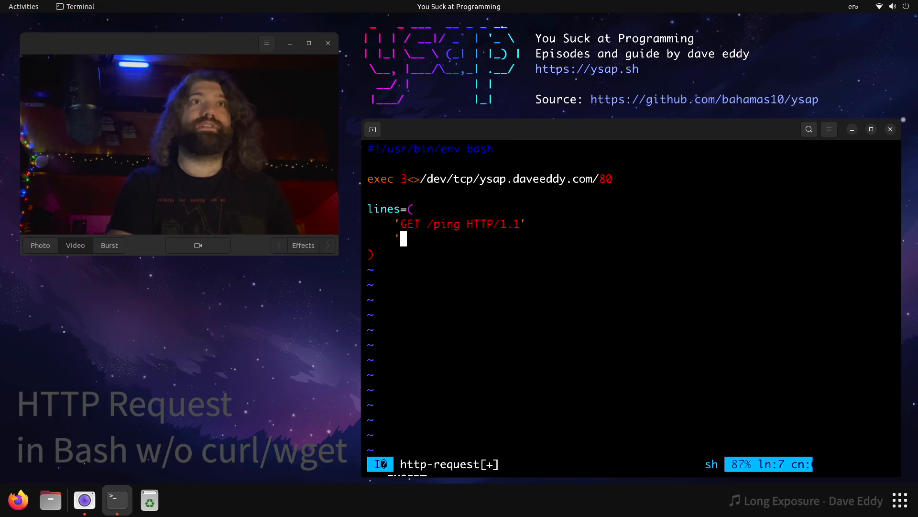
Add the Host: ysap.daveeddy.com and 'Connection: close' entries and close the array
text(')
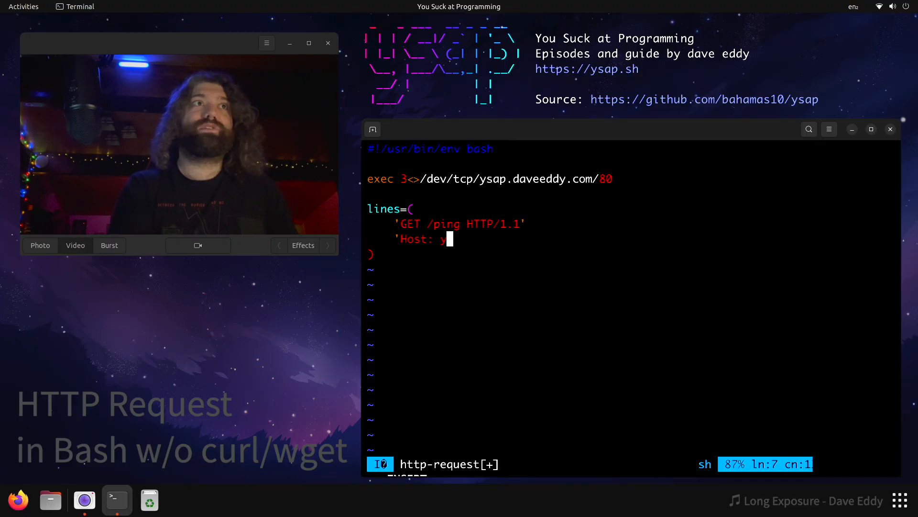
text(sap.daveeddy.com)
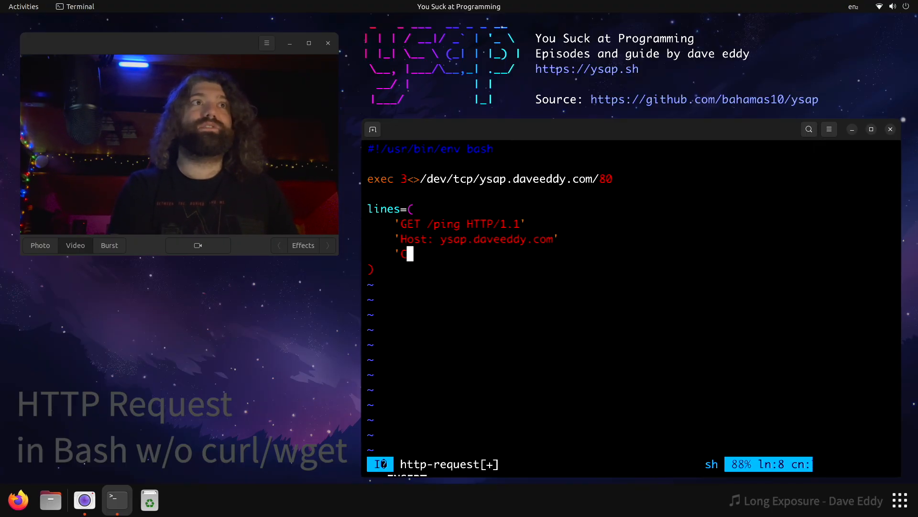
text(Connection: c)
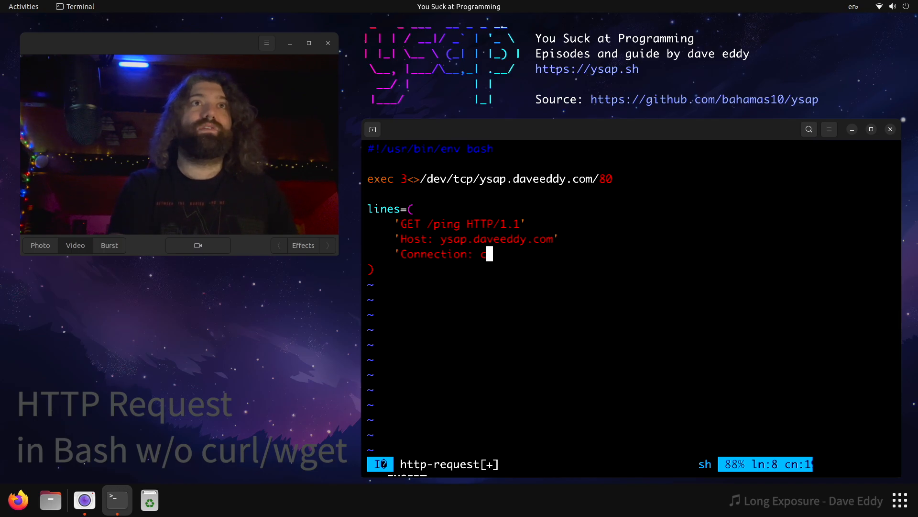
text(ose')
text('')
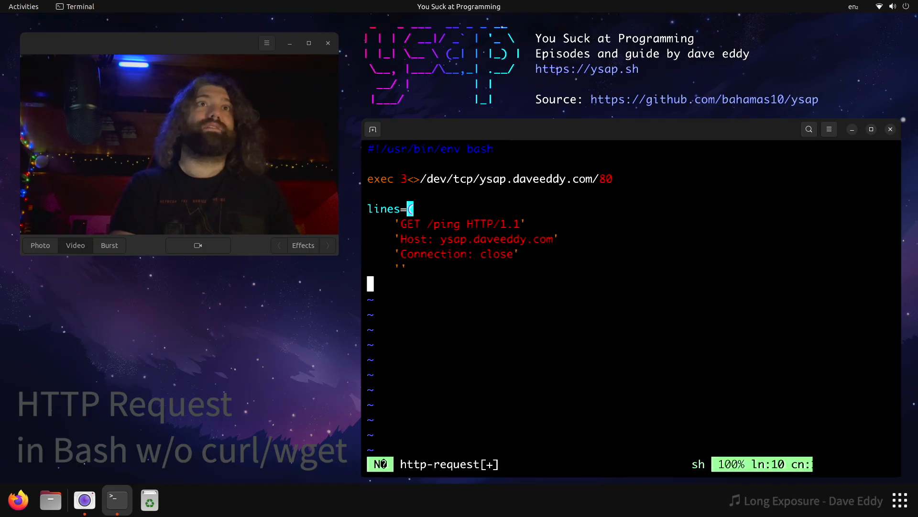
key(Return)
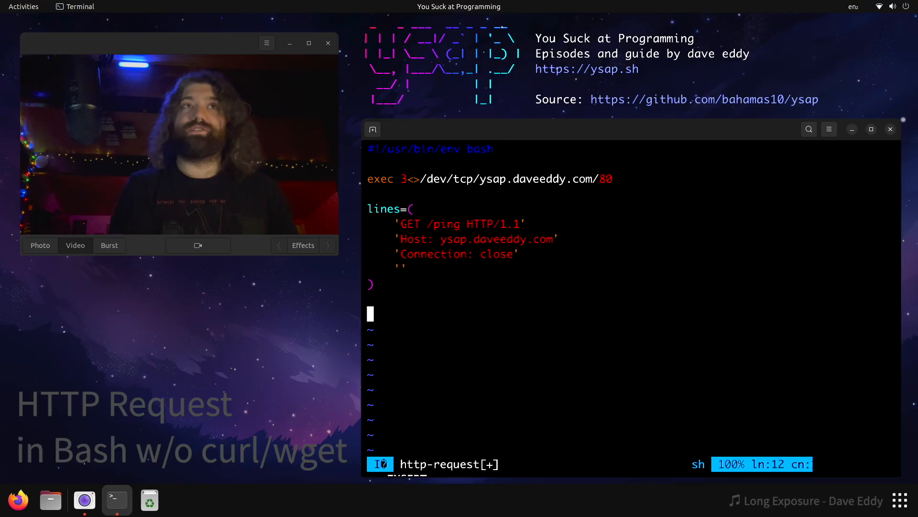
Add printf '%s\r\n' "${lines[@]}" >&3, fixing the mistyped \n escape
text(printf)
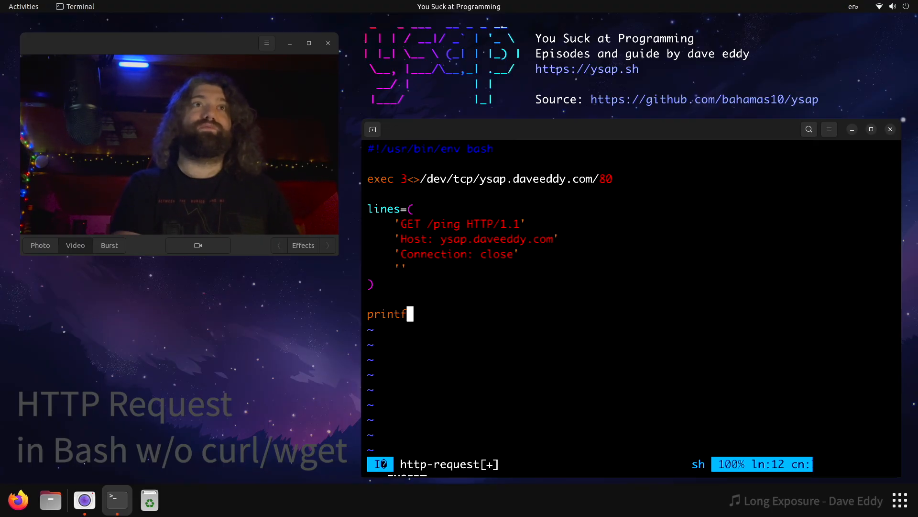
text('%s)
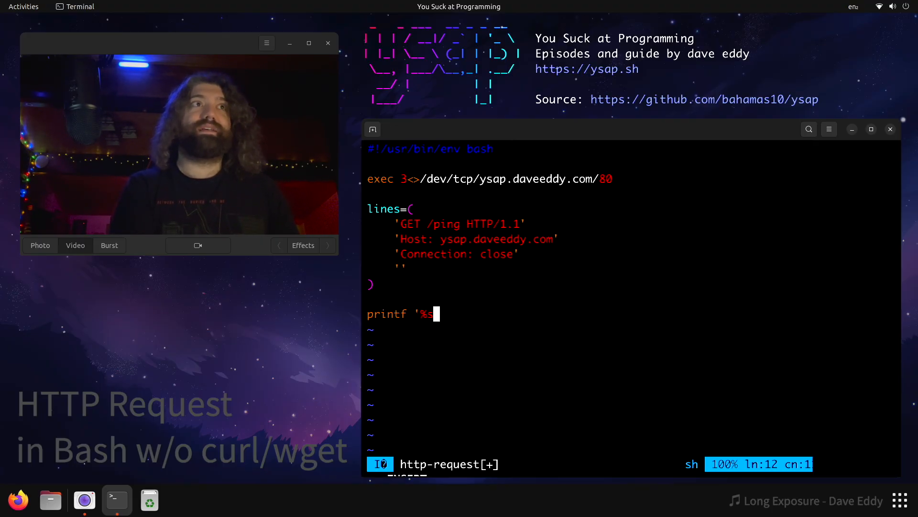
text(\r\n)
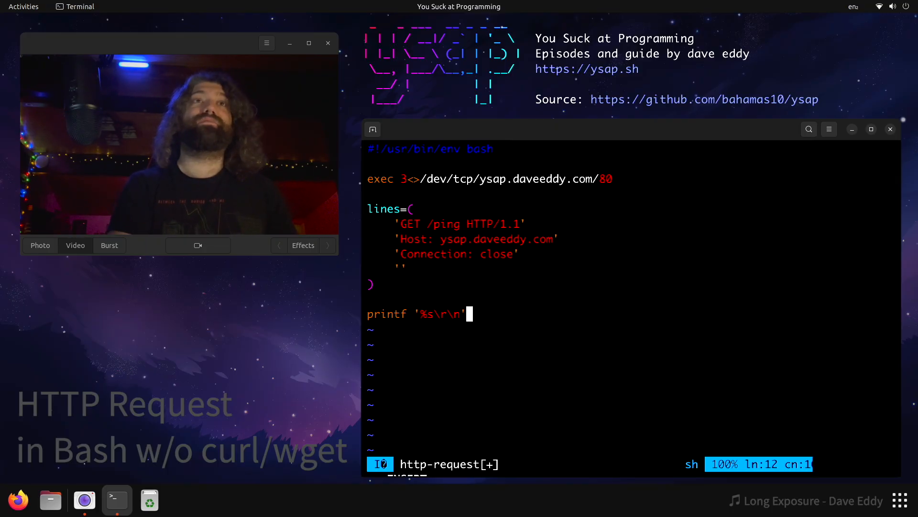
text("${line)
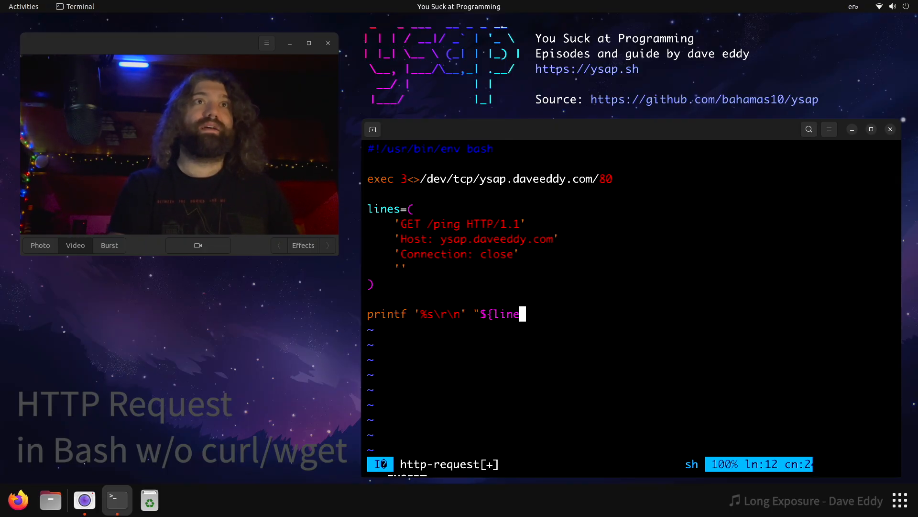
text(s[@]})
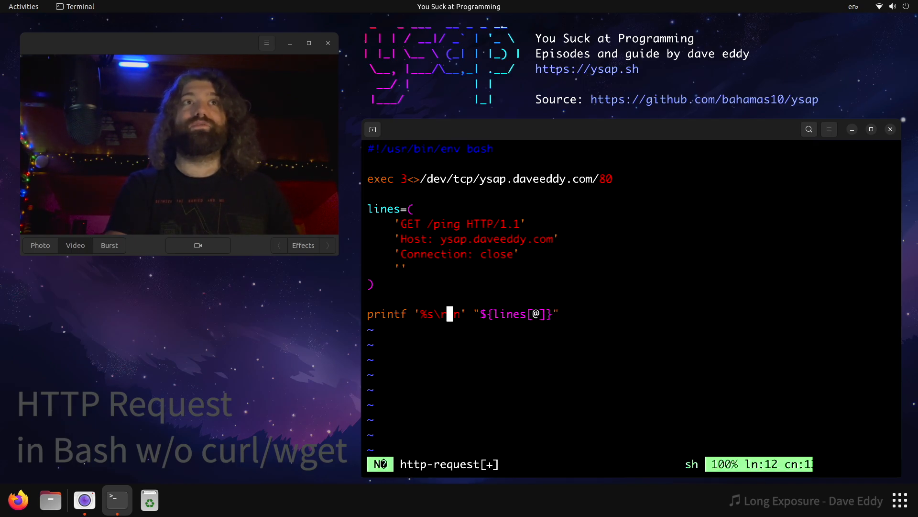
double_click(492, 223)
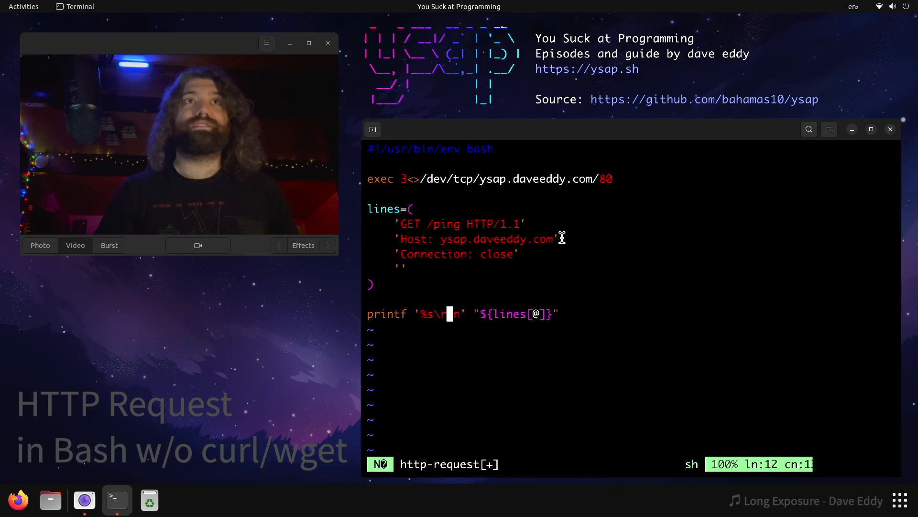
click(528, 253)
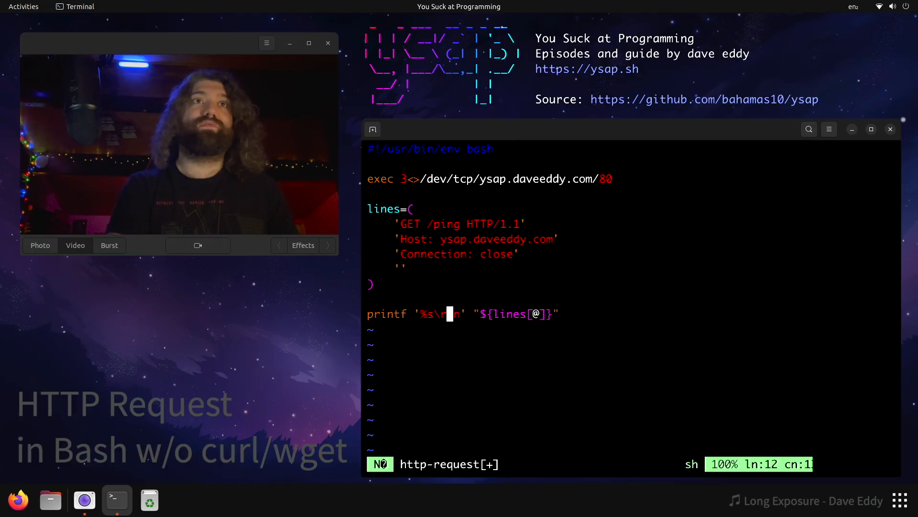
text(n)
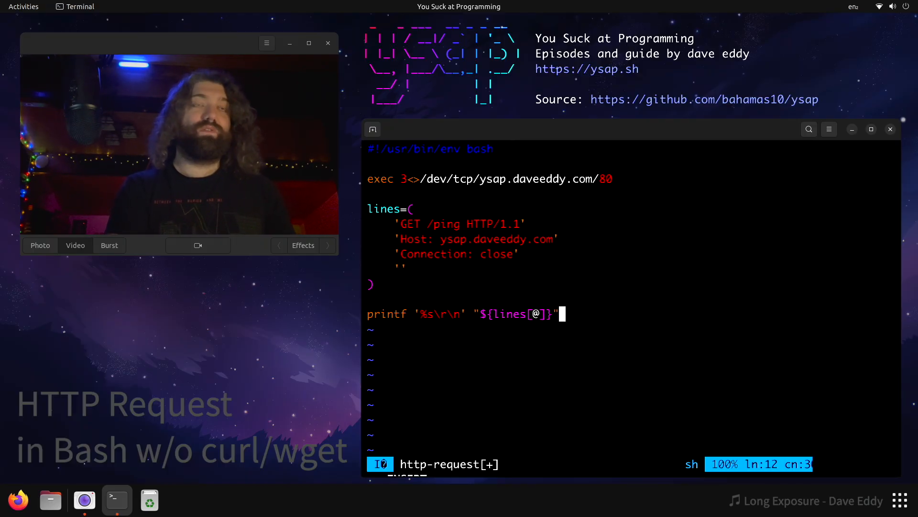
text(>&3)
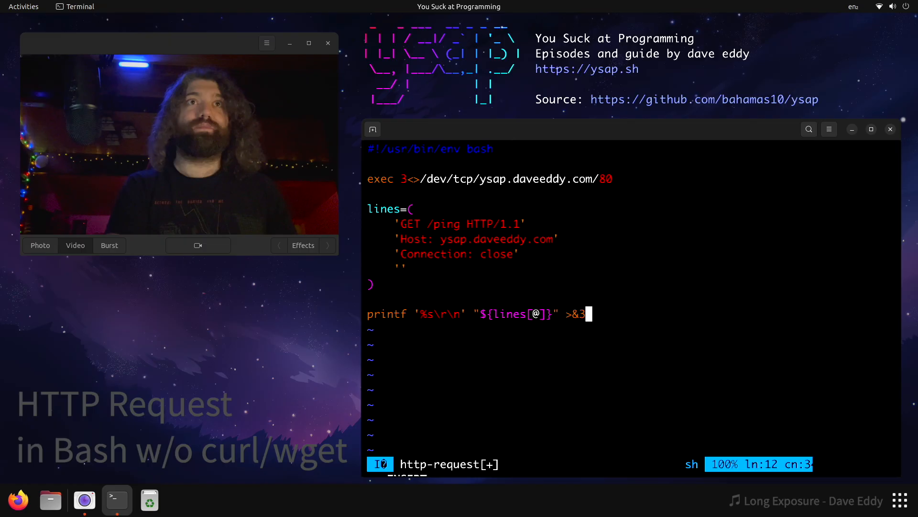
key(BackSpace)
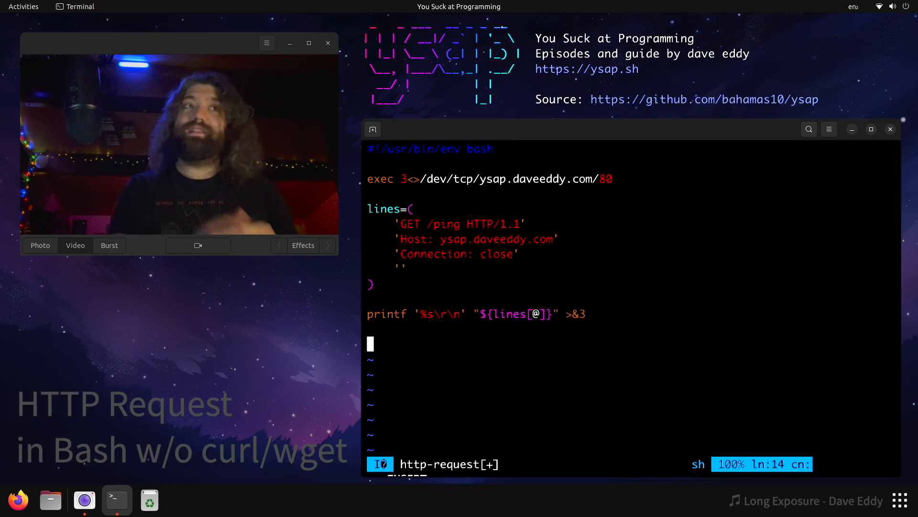
Add a while read -r data <&3 loop echoing 'got server data: $data', then begin exec 3>&-
text(read -r)
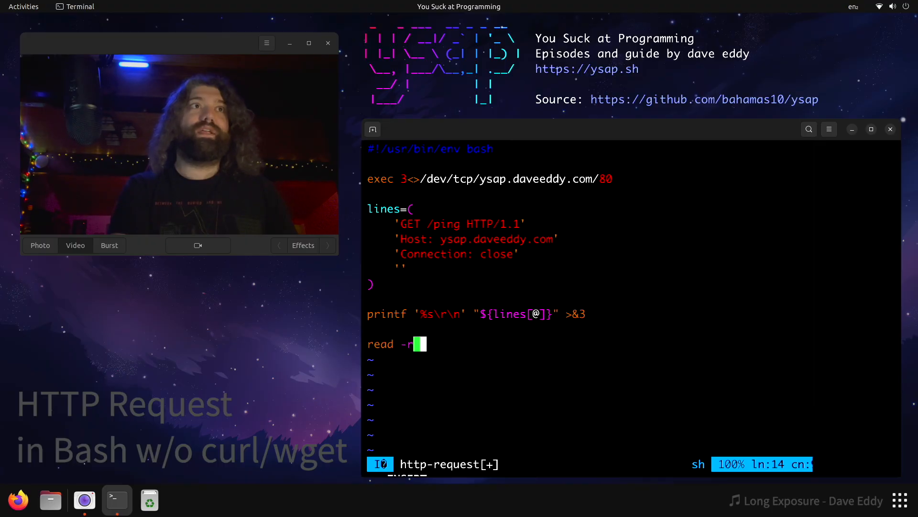
text(data <)
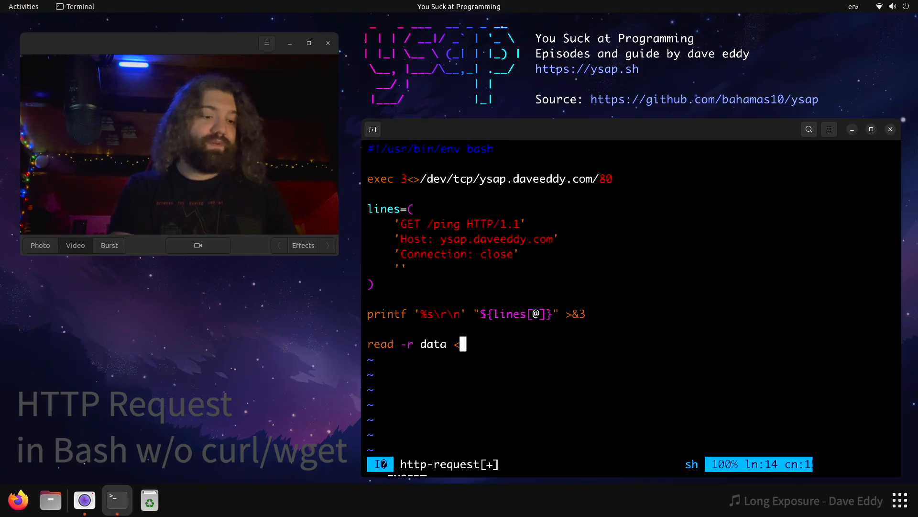
text(&3)
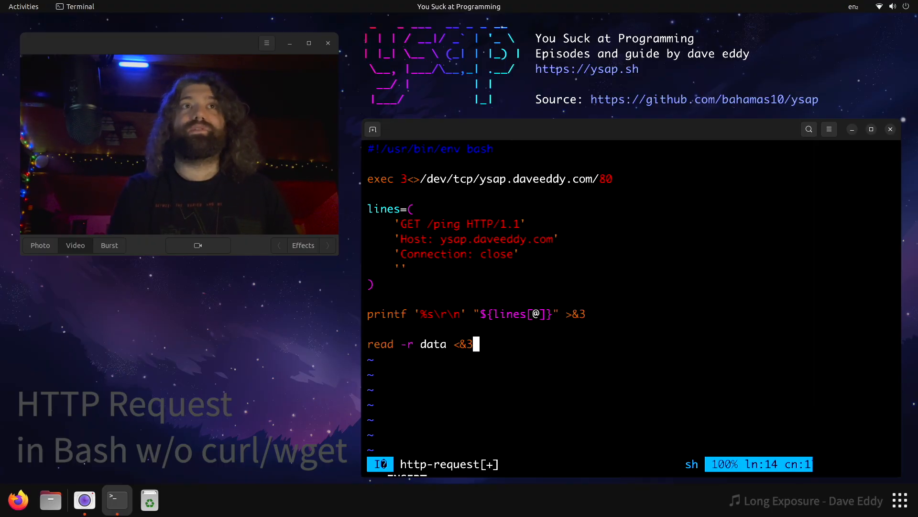
key(Return)
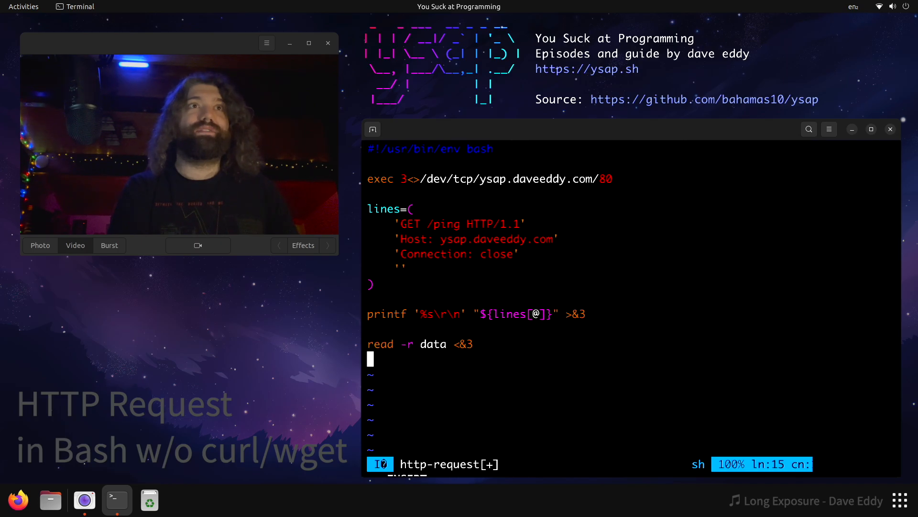
text(echo "got server)
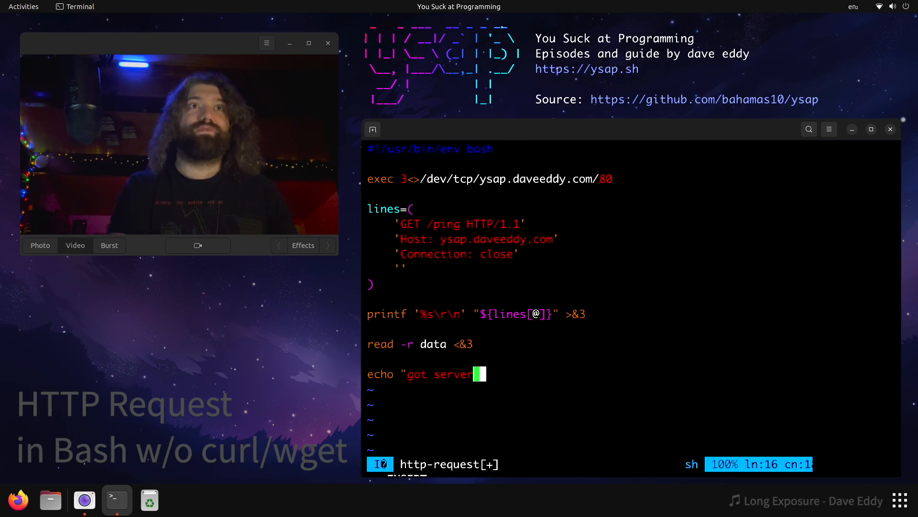
text(data: $data)
text(ex)
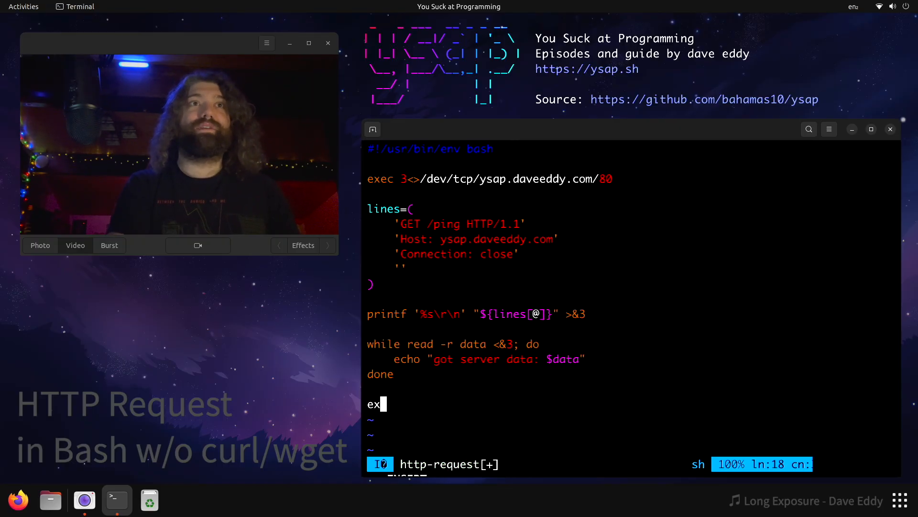
text(ec)
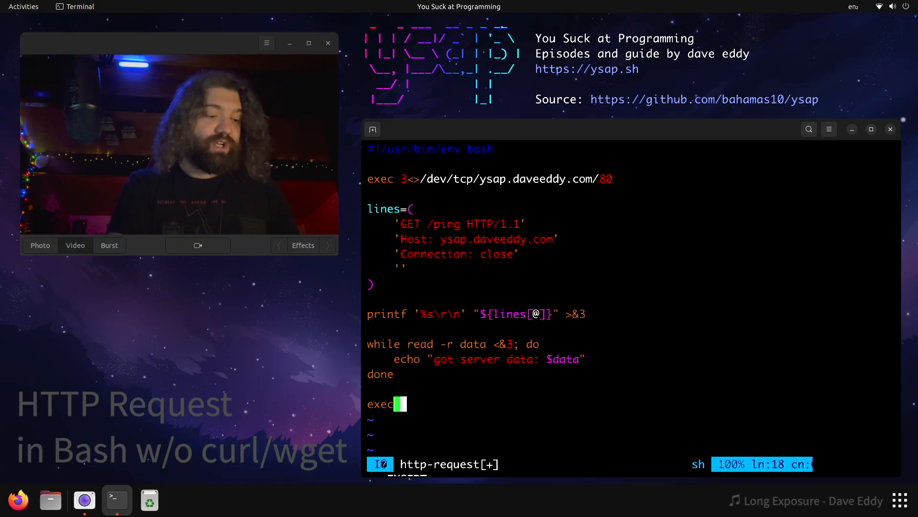
text(3>&)
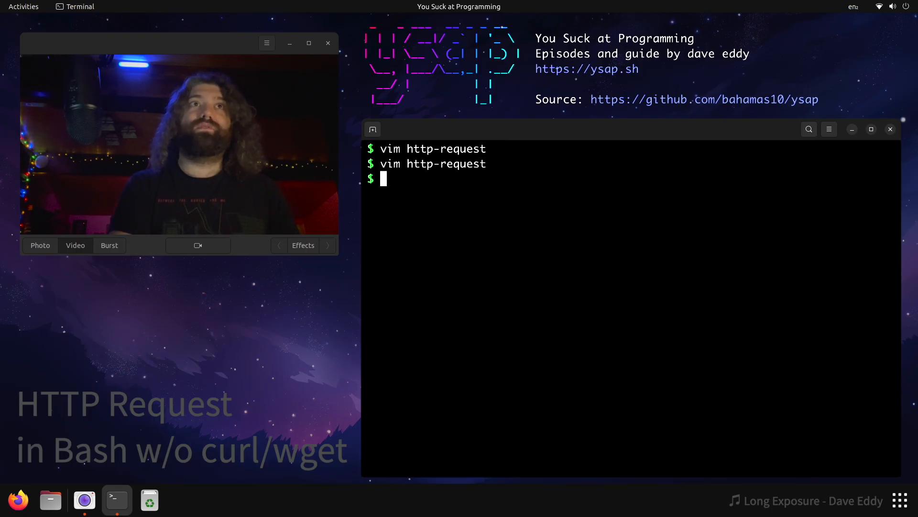
Run chmod +x on http-request, execute it, and highlight the pong body
text(chmod +)
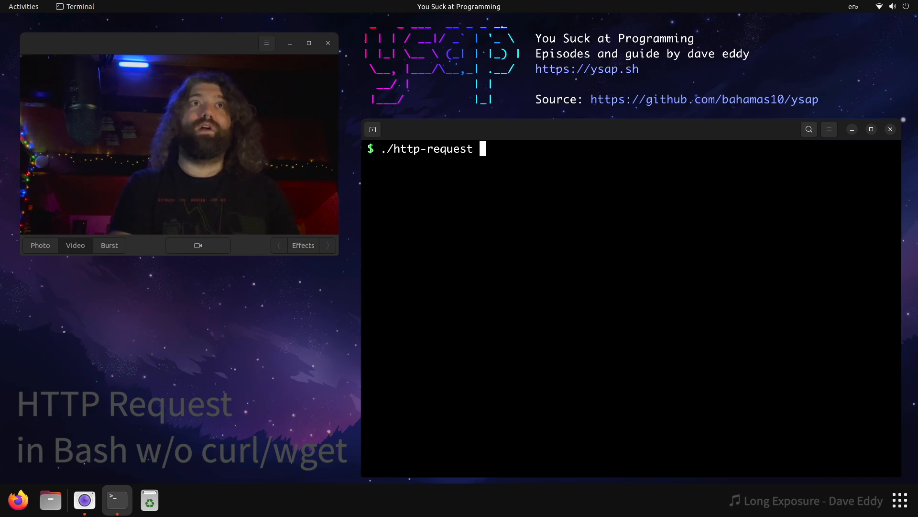
key(Return)
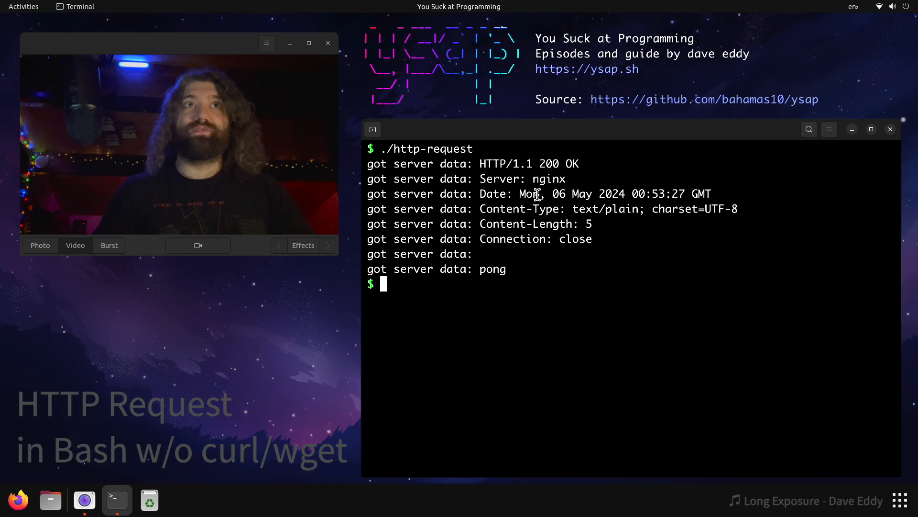
double_click(492, 269)
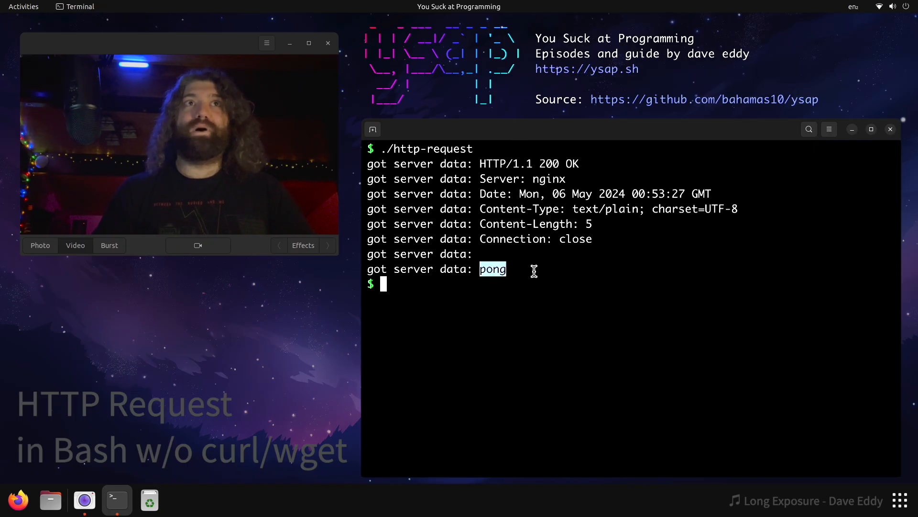